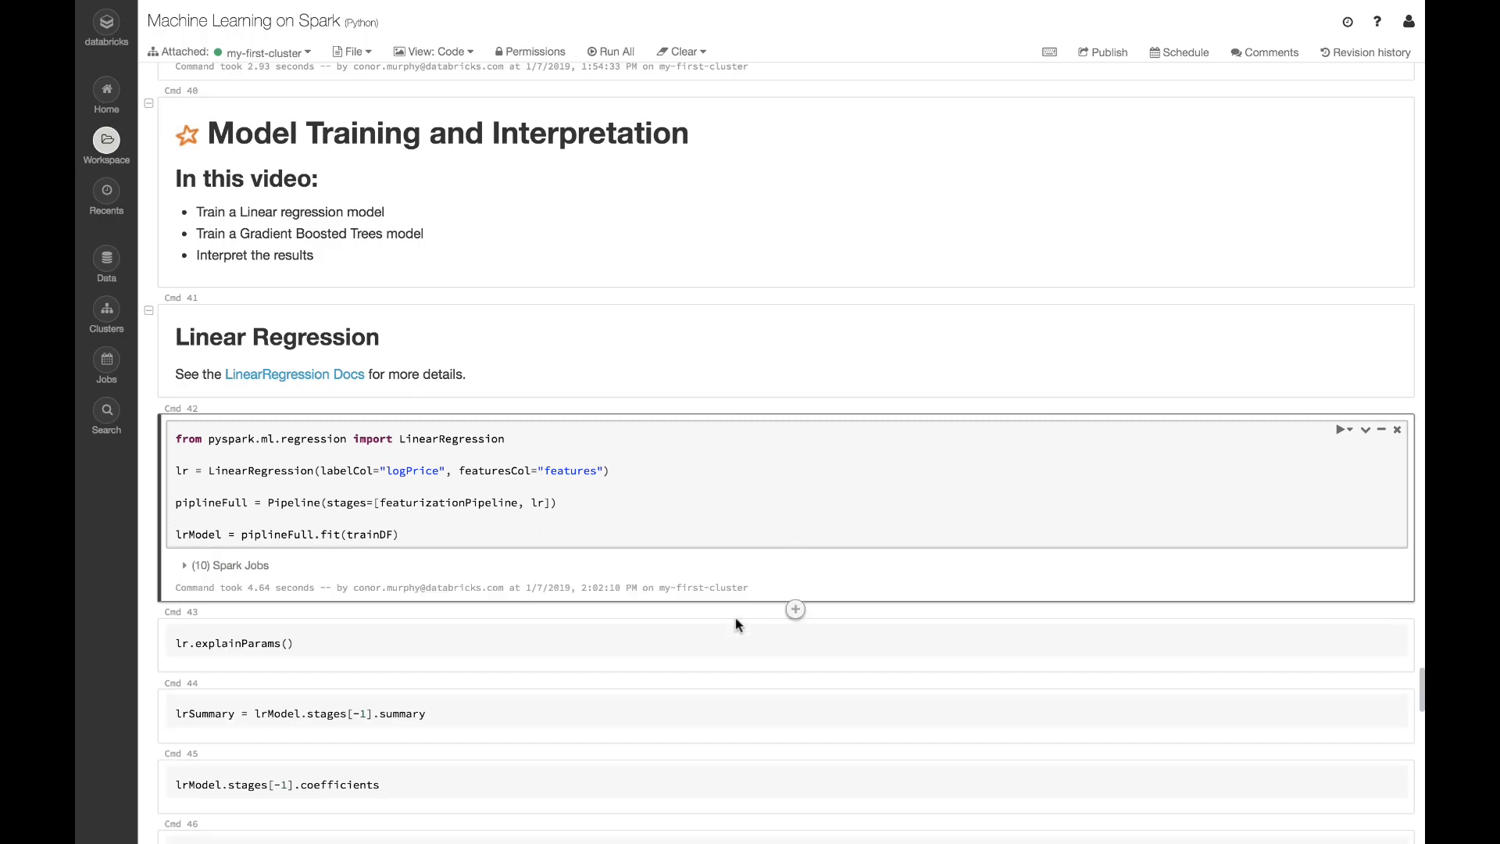
Run lr.explainParams() to print each regressor parameter with defaults and current values
left_click(1341, 634)
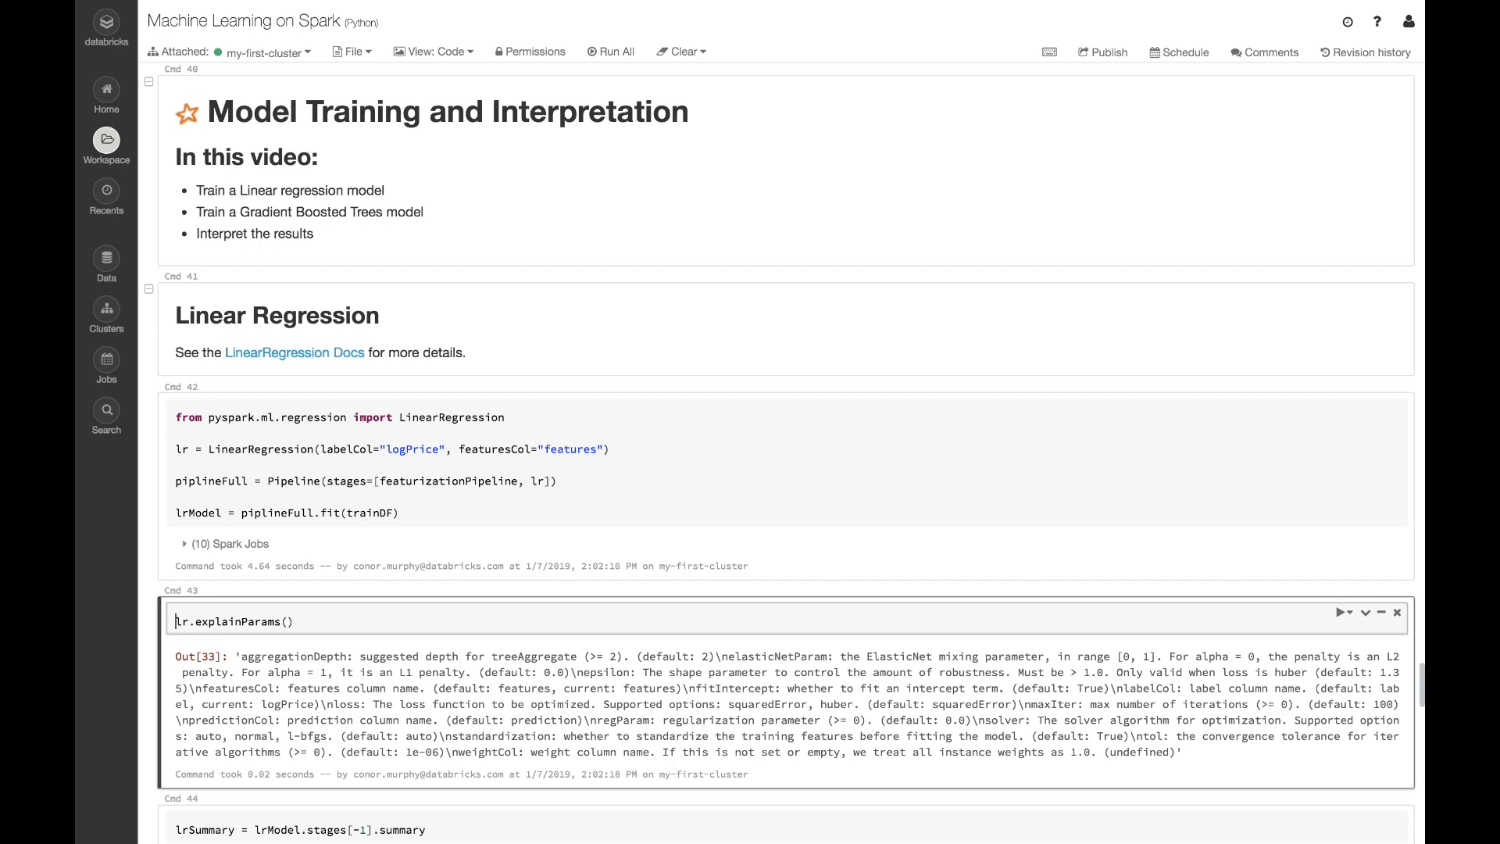
scroll("down", 3)
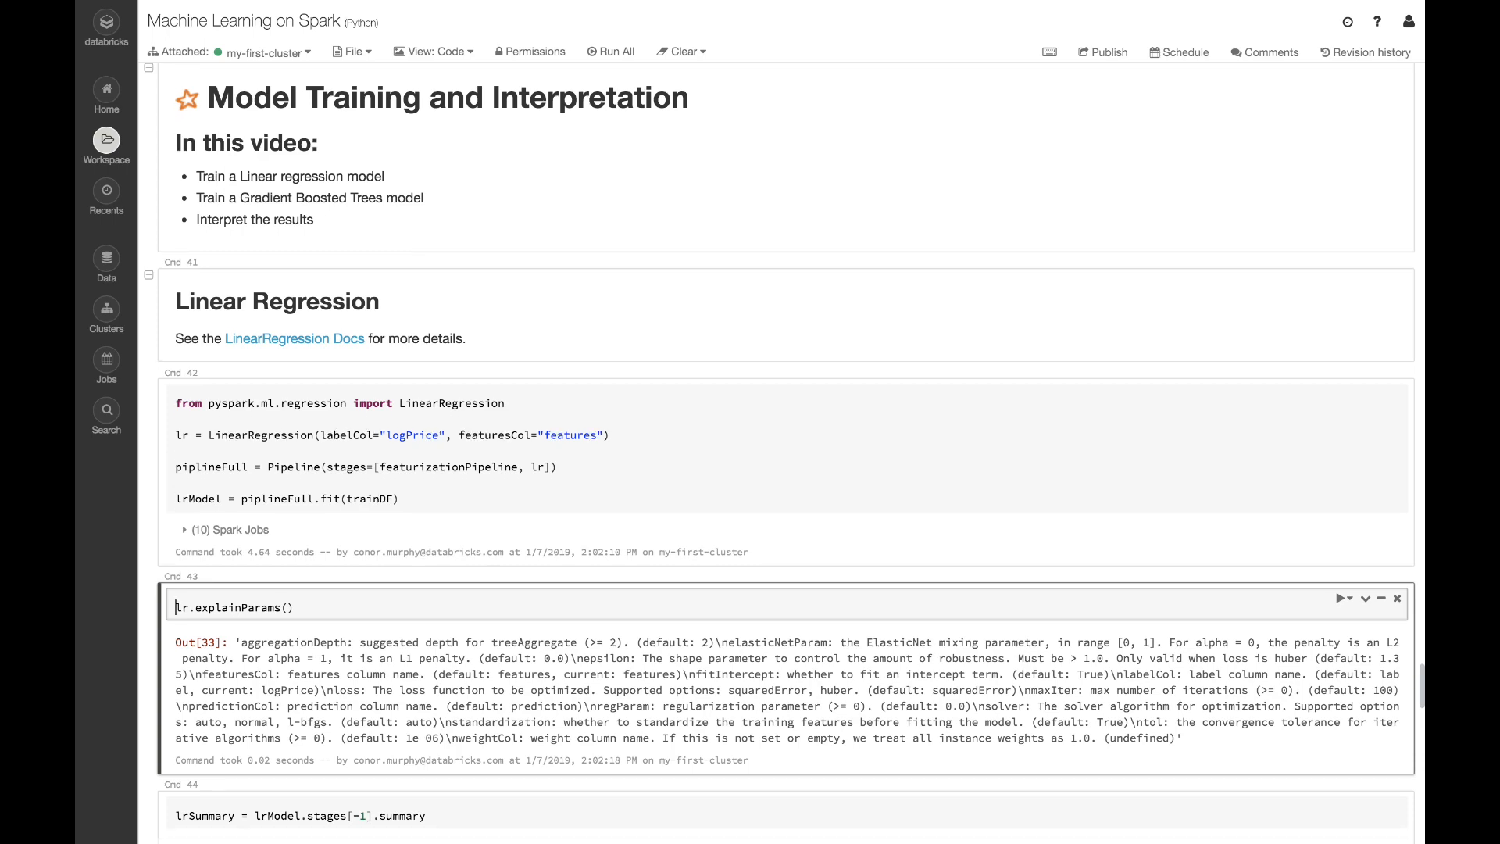
scroll("down", 3)
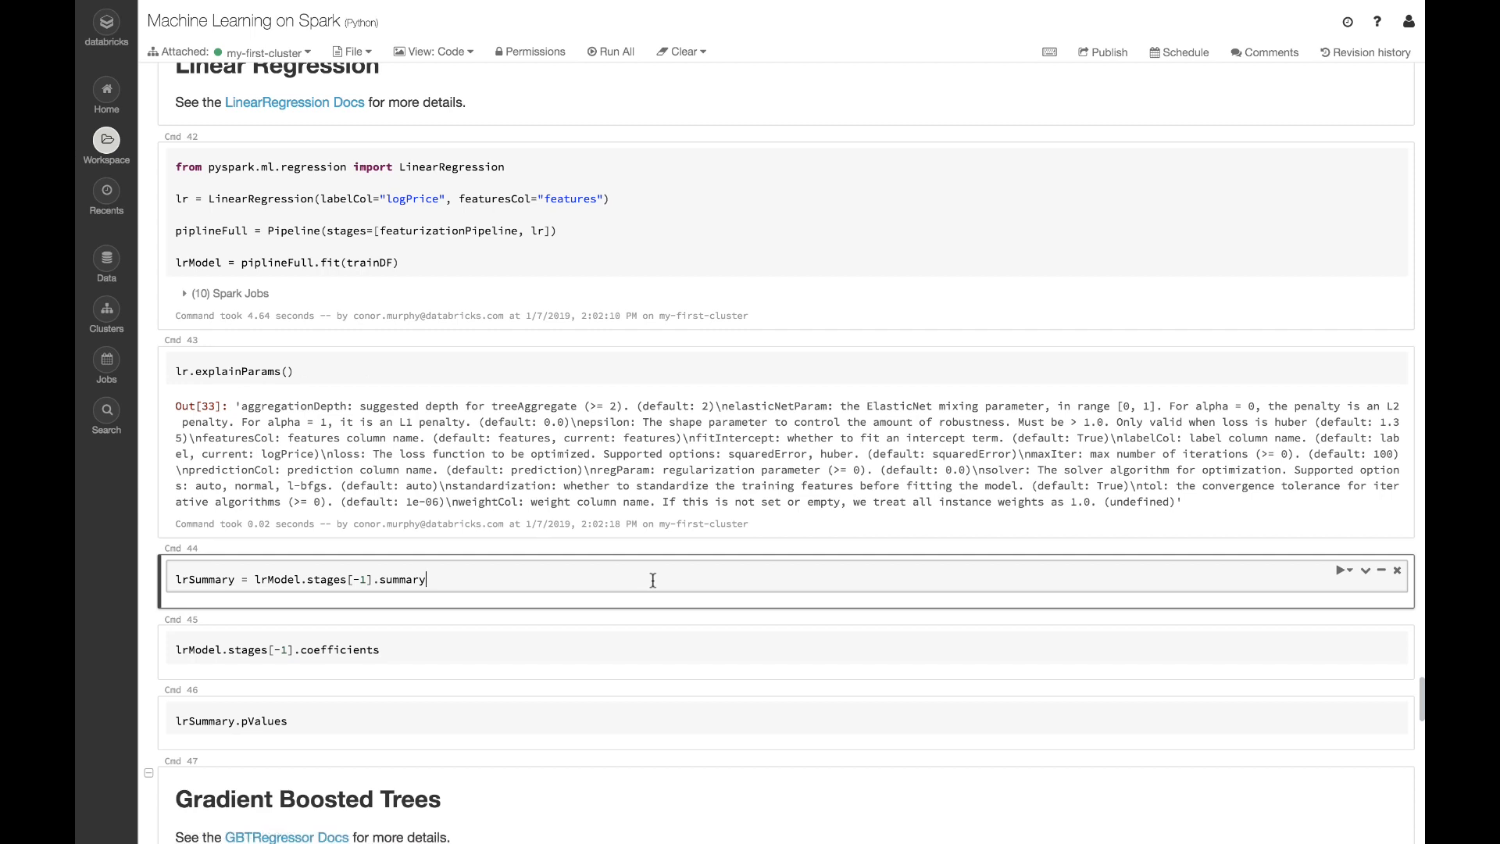
Store lrSummary, show lrSummary.r2 of about 0.679, and print the coefficient vector
left_click(1342, 570)
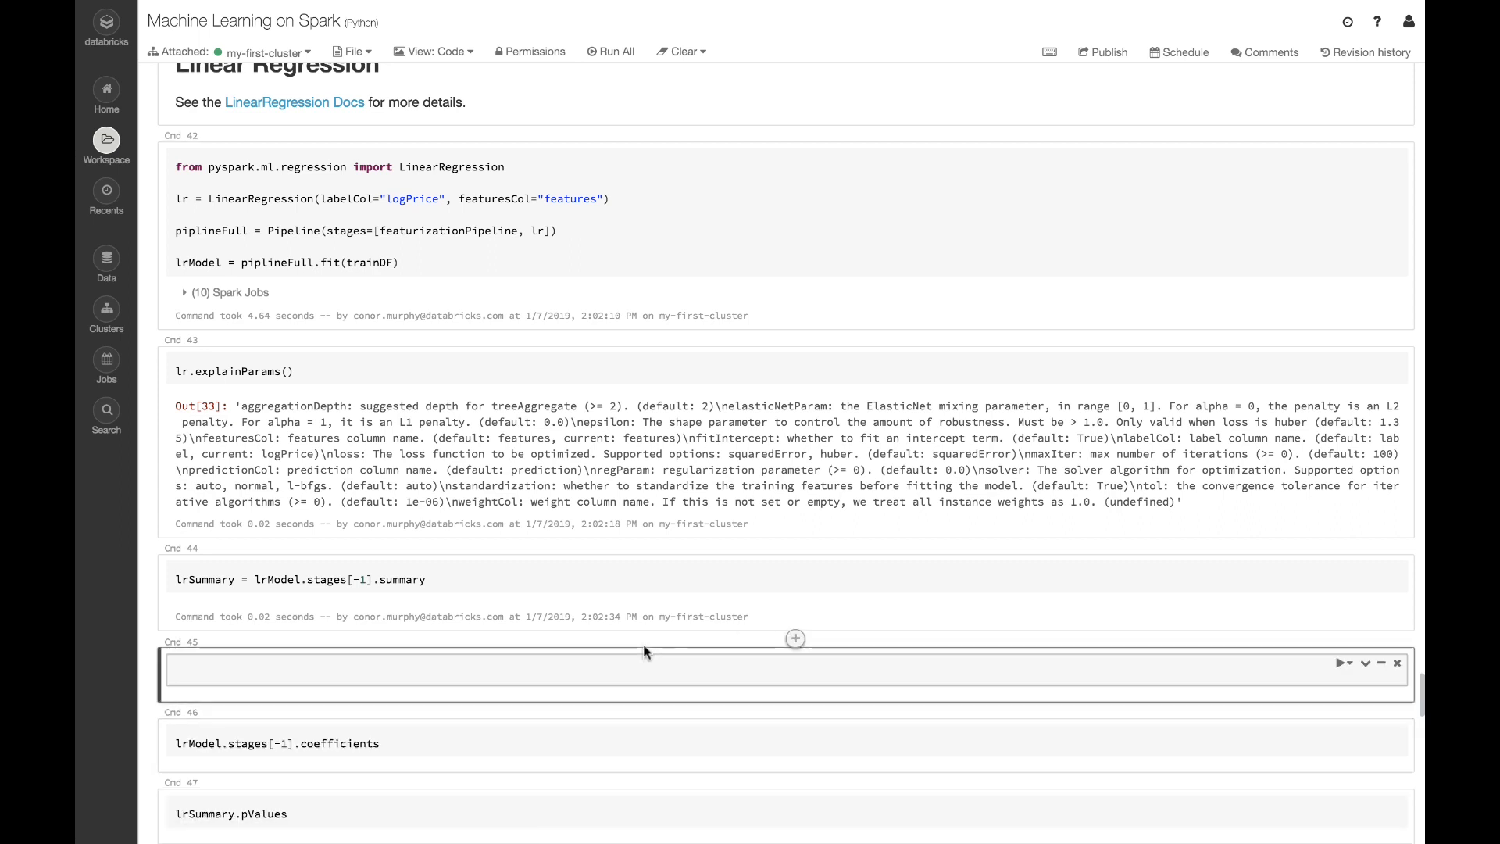
type("lrSumm")
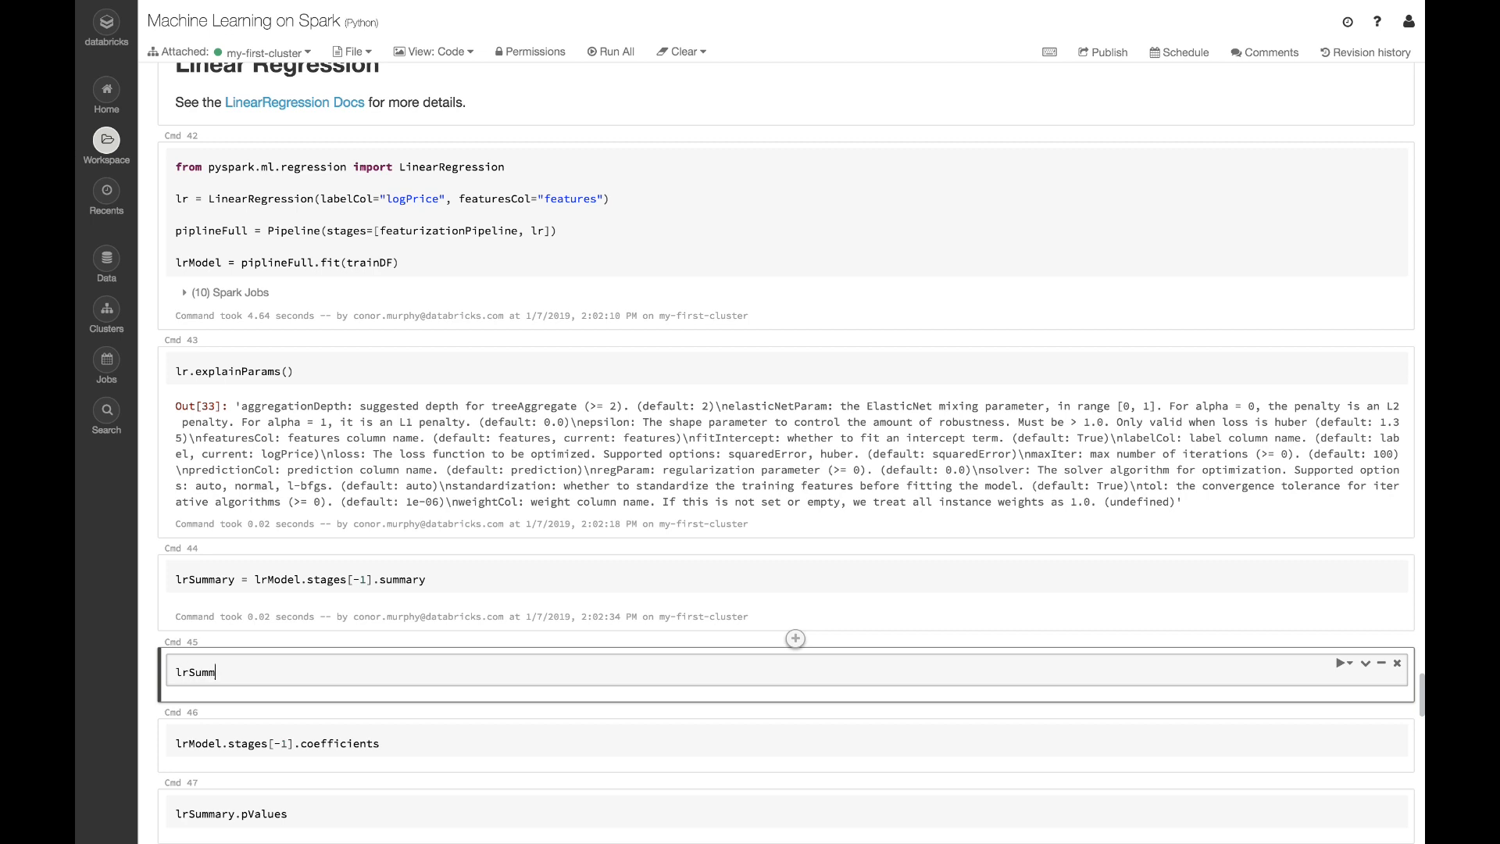
type("ary.r")
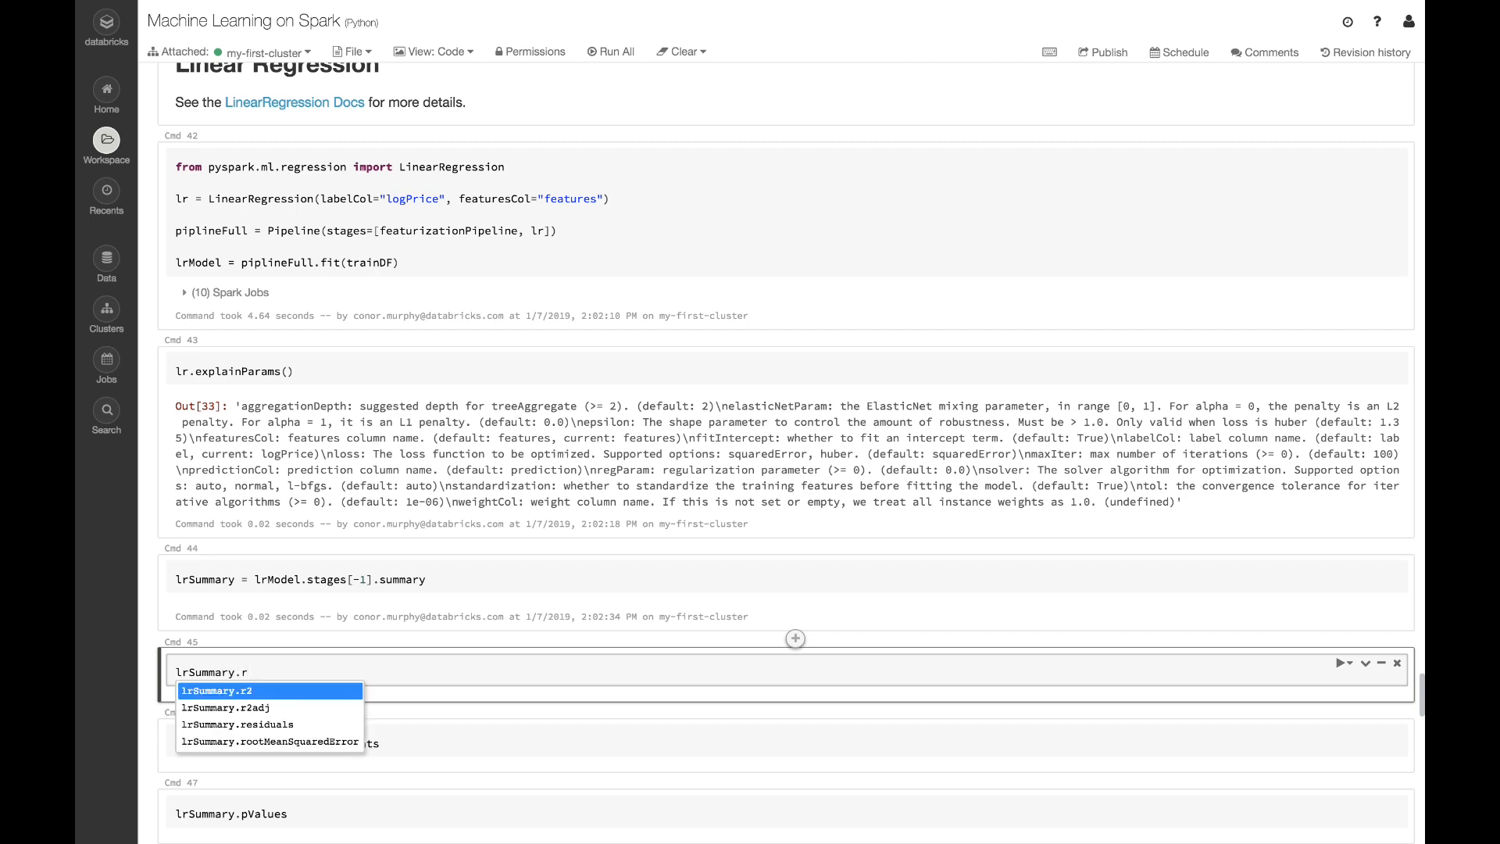
left_click(218, 690)
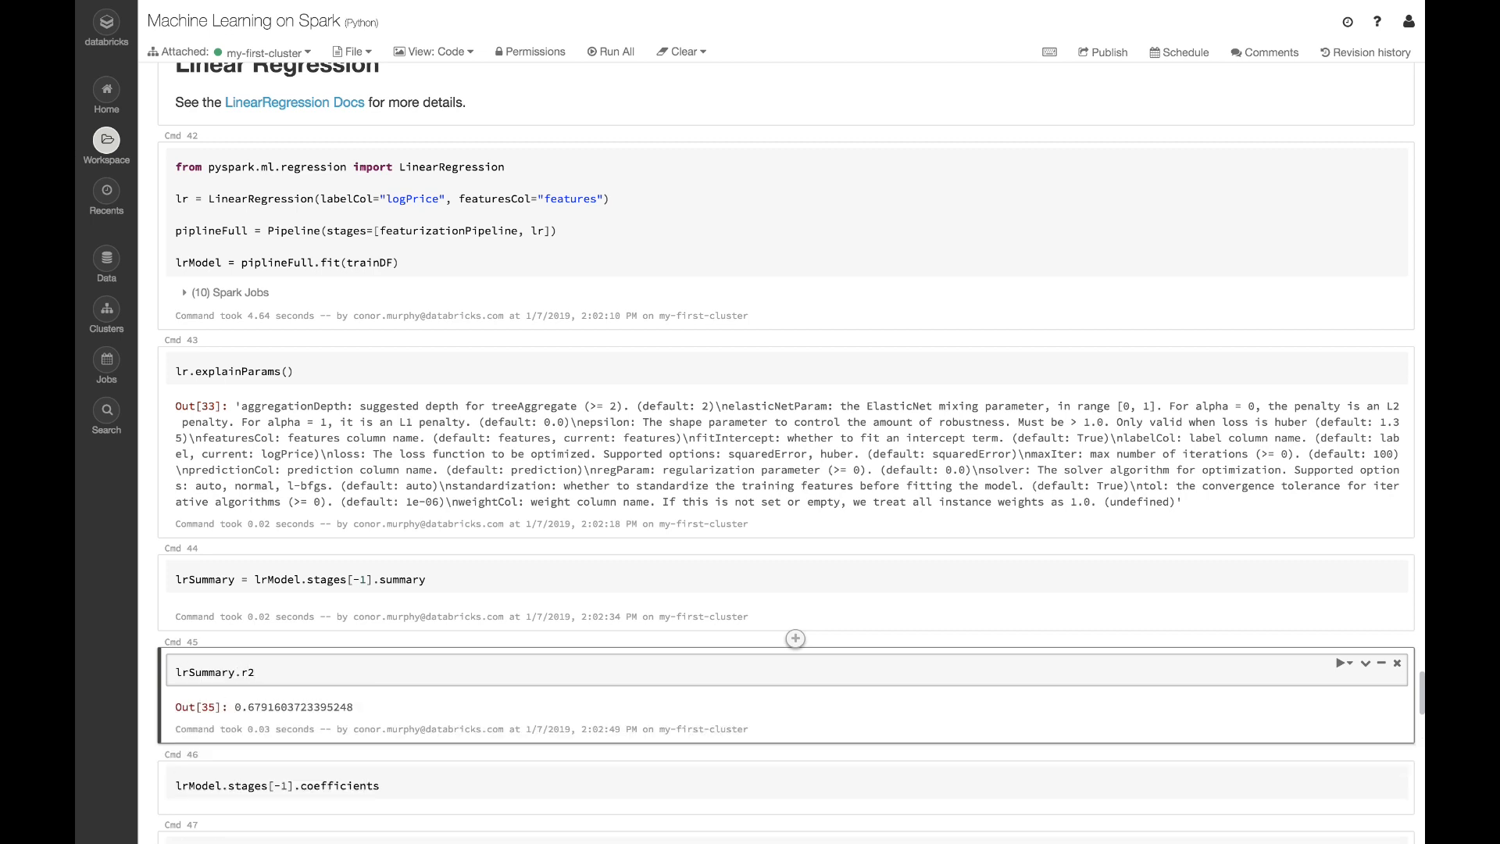
left_click(259, 670)
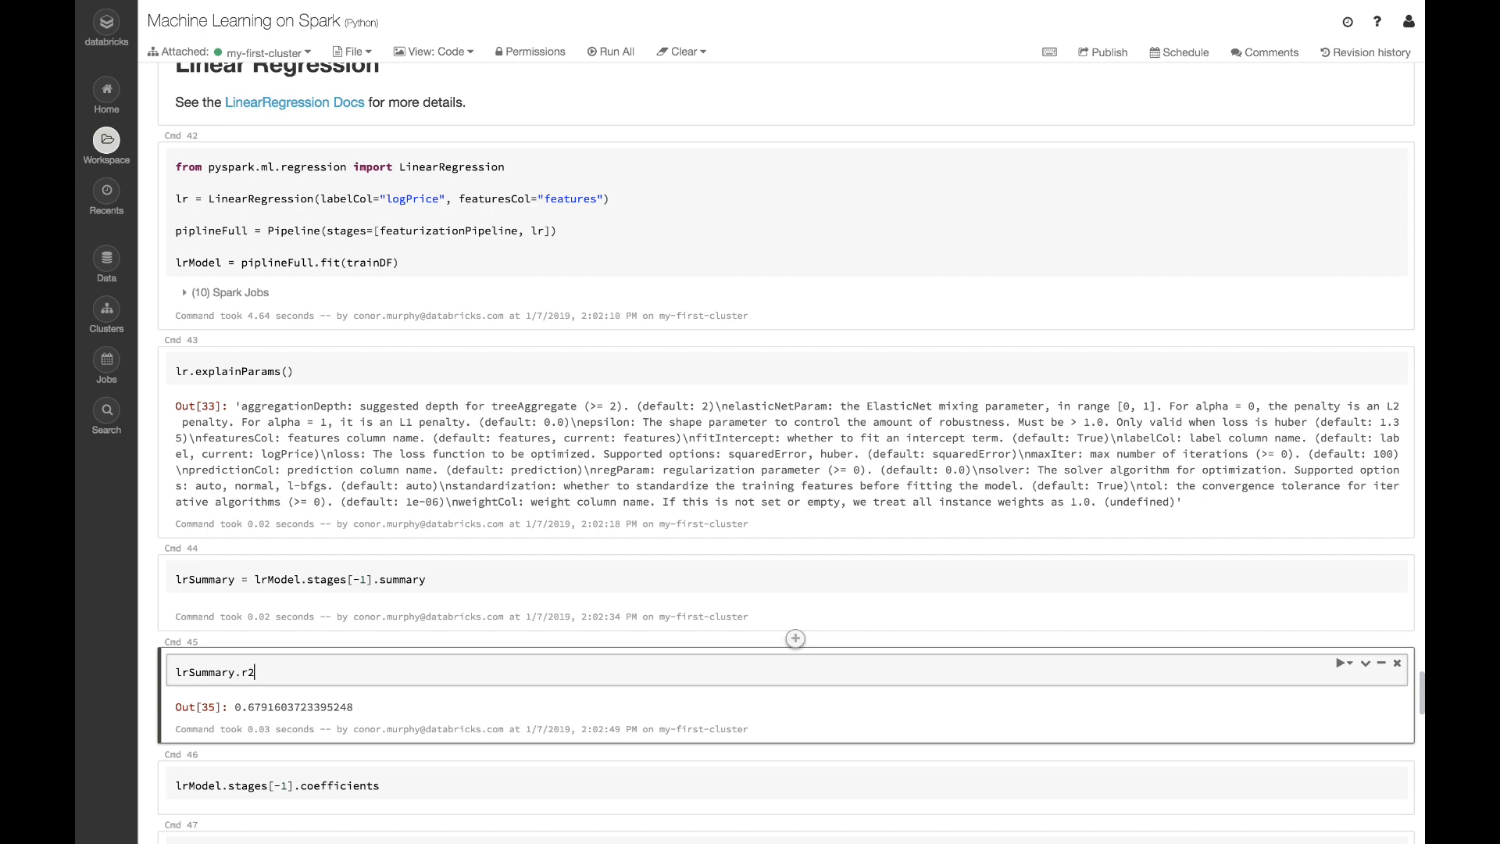
scroll("down", 3)
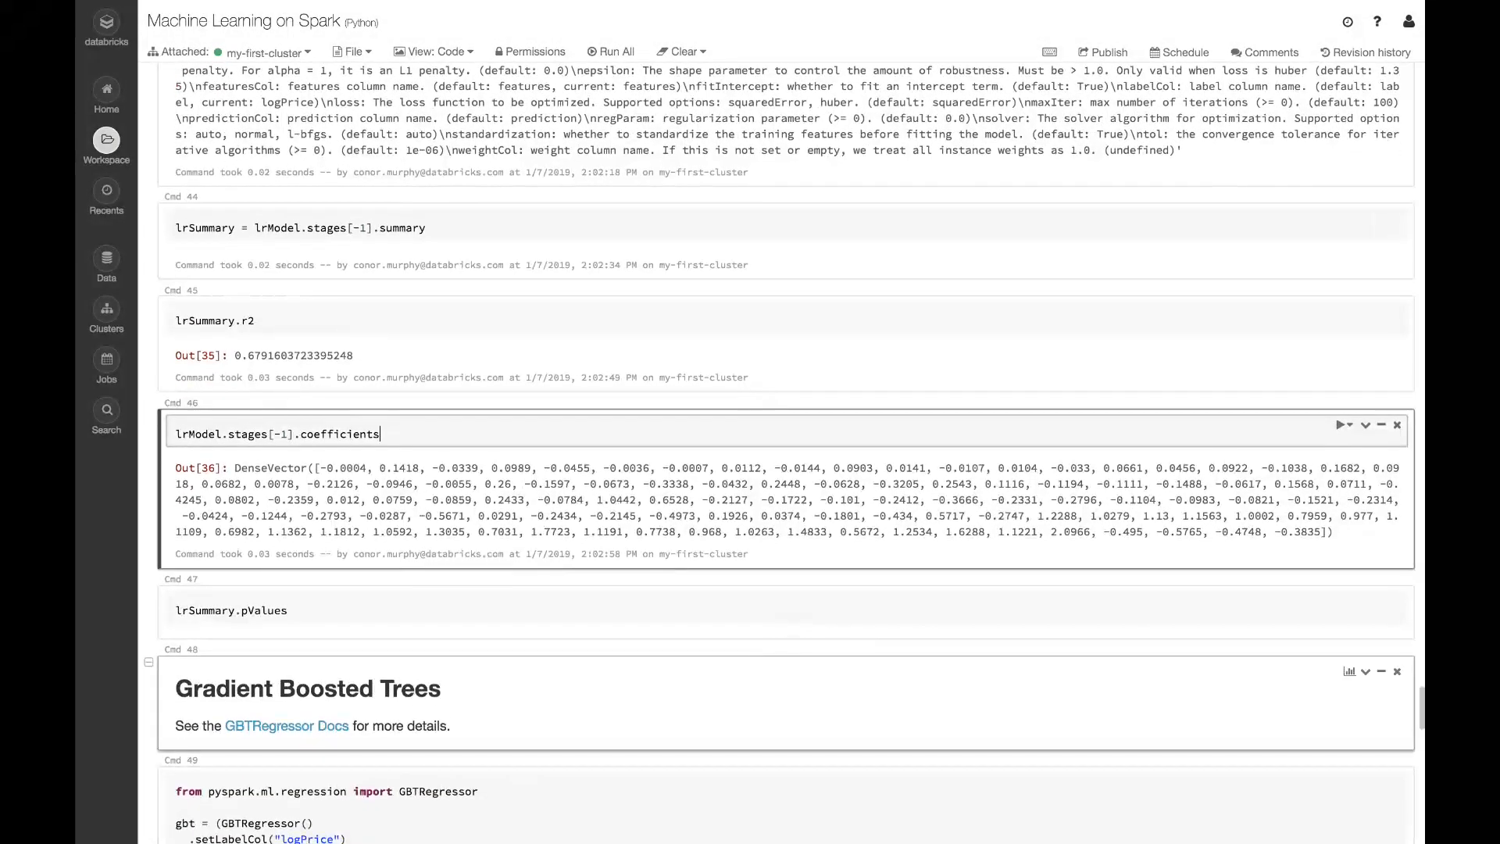
Run lrSummary.pValues to list the coefficient p-values beneath the output
left_click(631, 618)
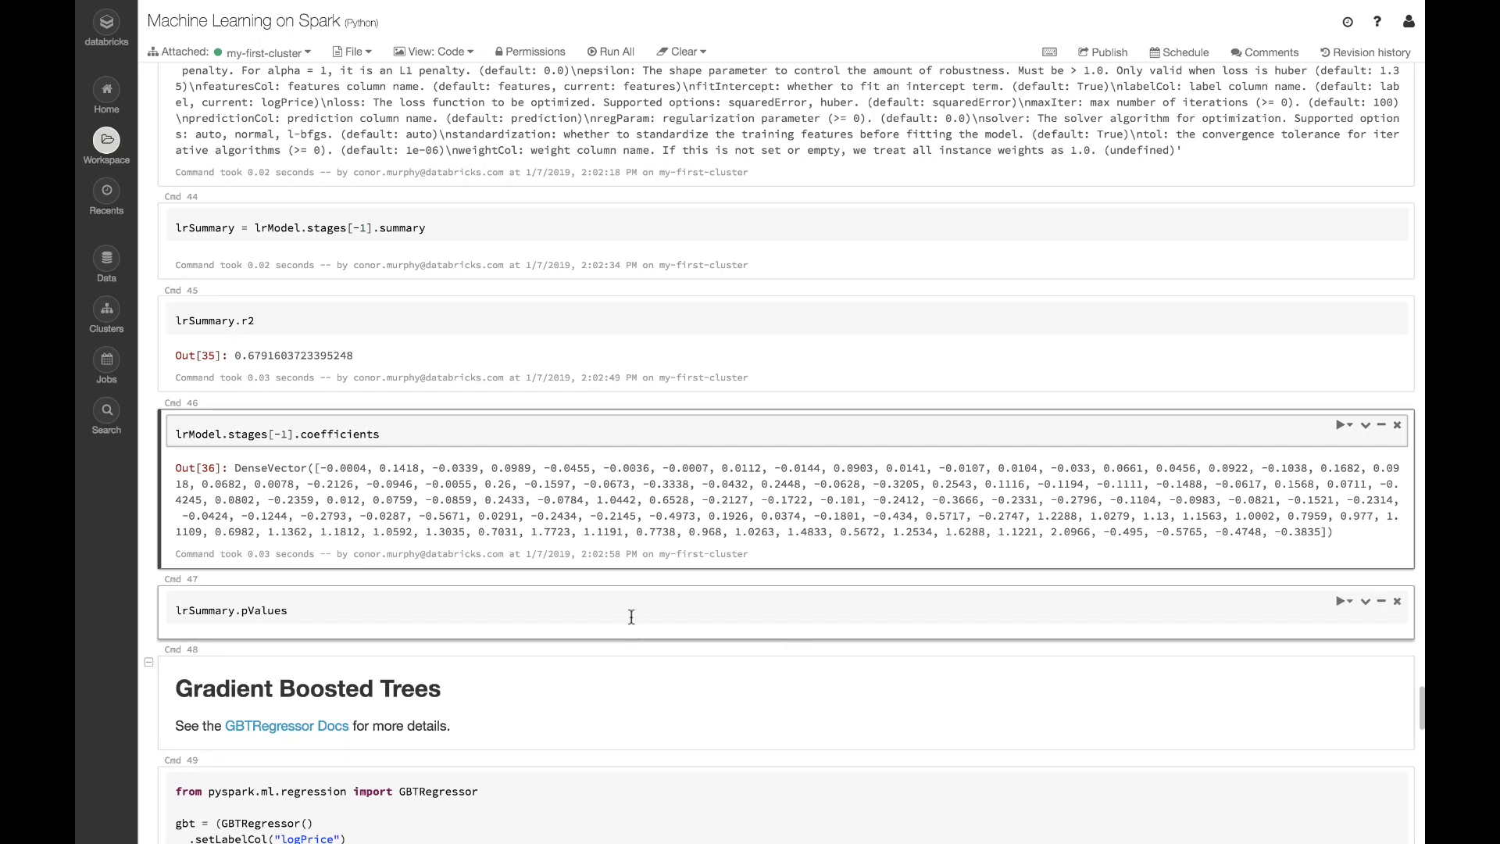
left_click(1341, 601)
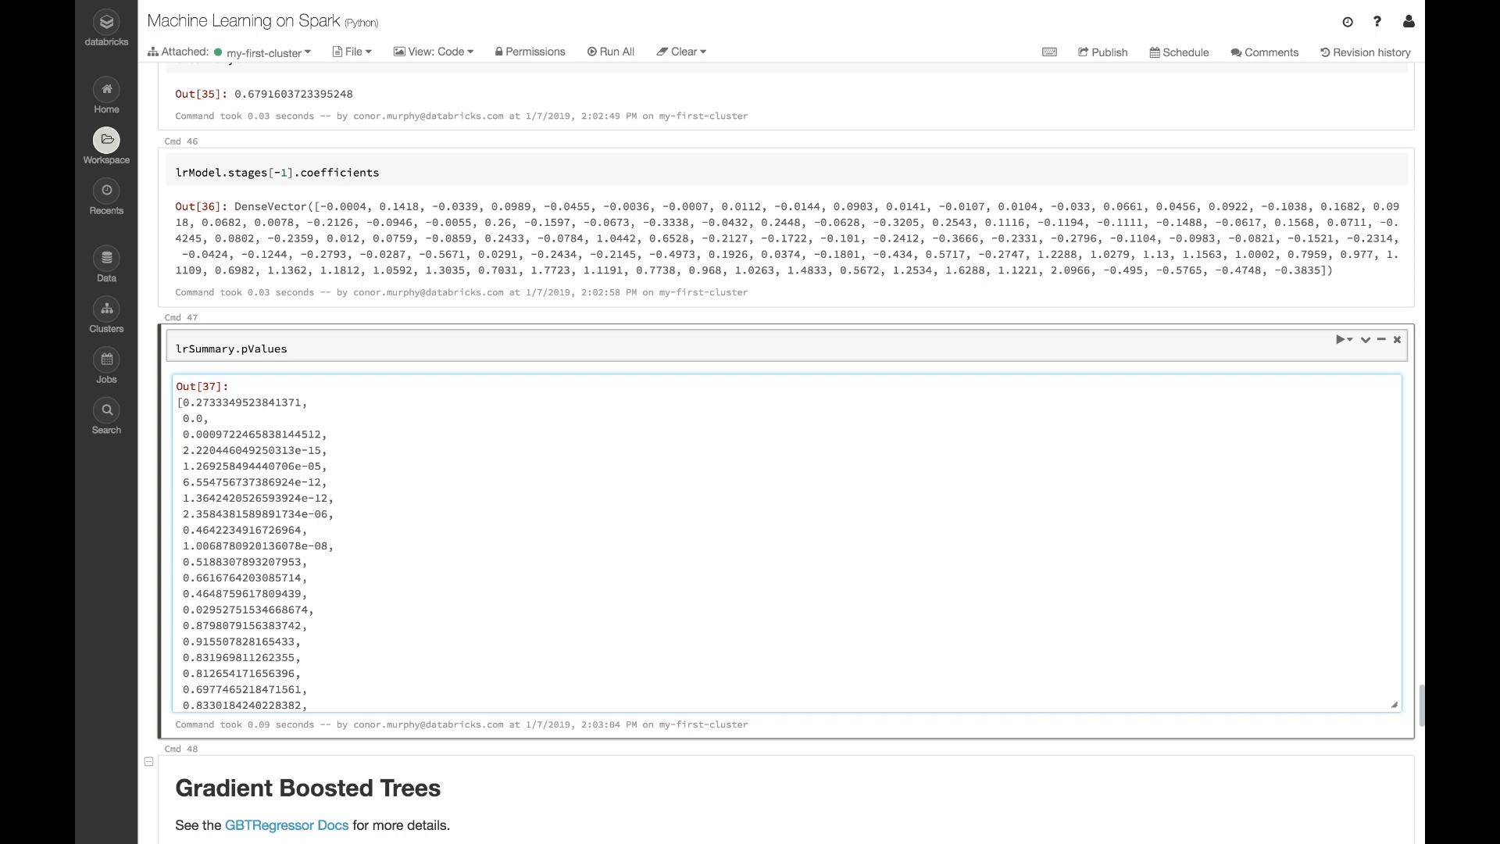
left_click(288, 347)
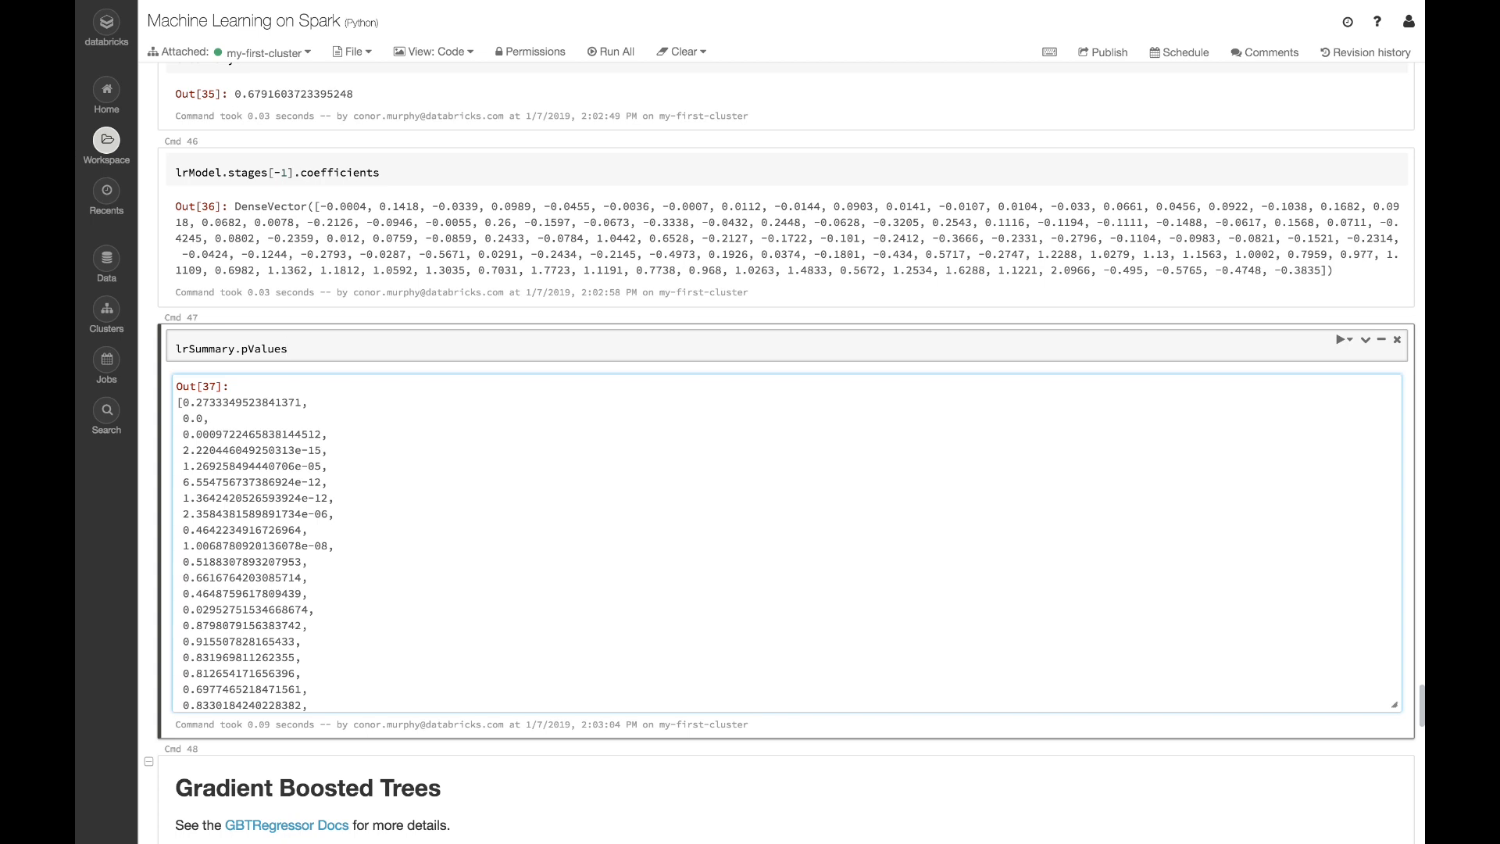
Fit the GBTRegressor pipeline on the training data to predict logPrice from features
scroll("down", 3)
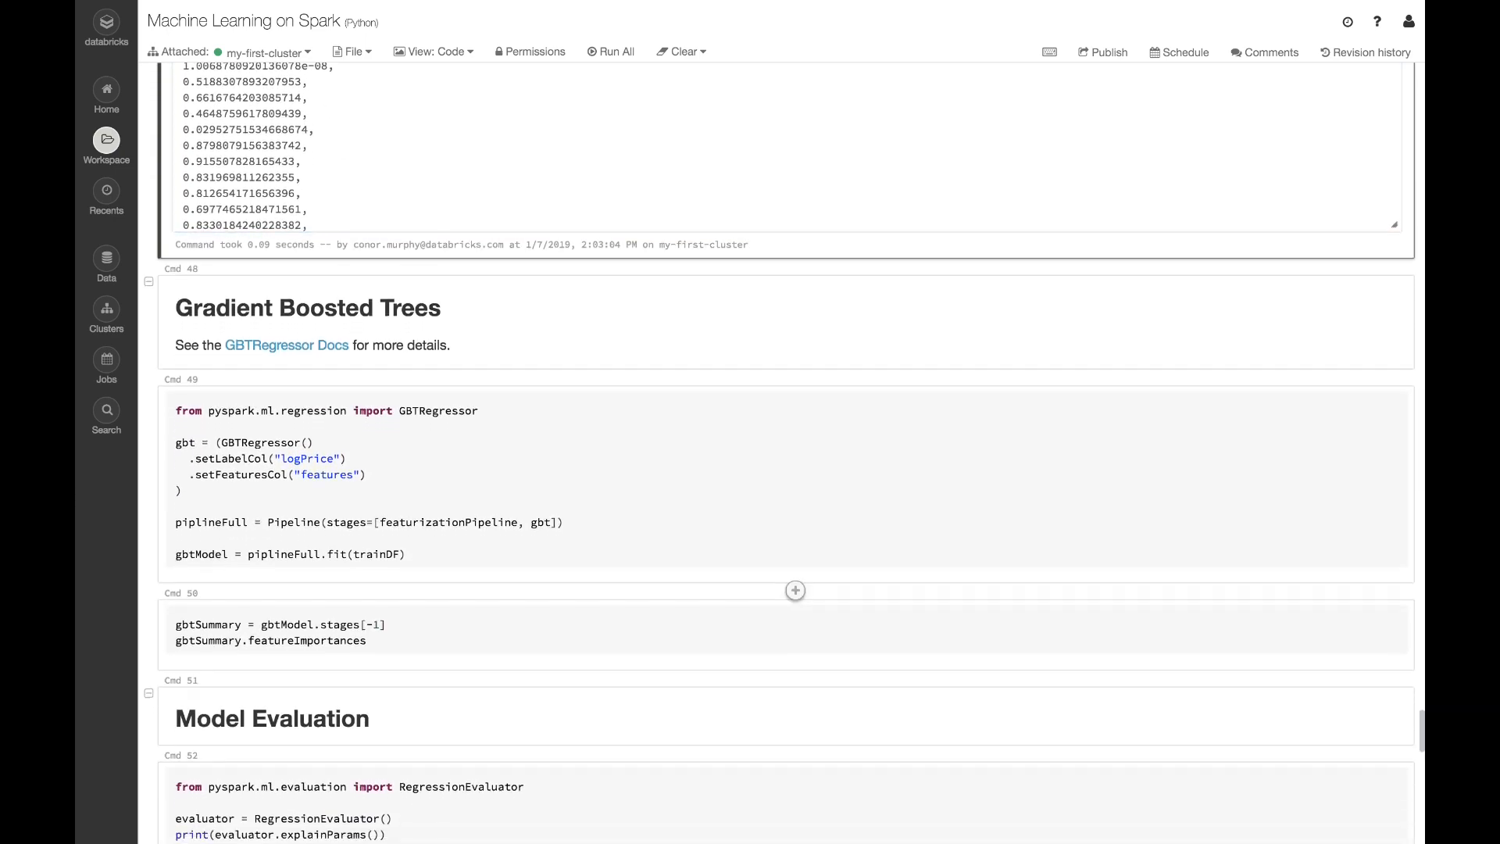
scroll("down", 3)
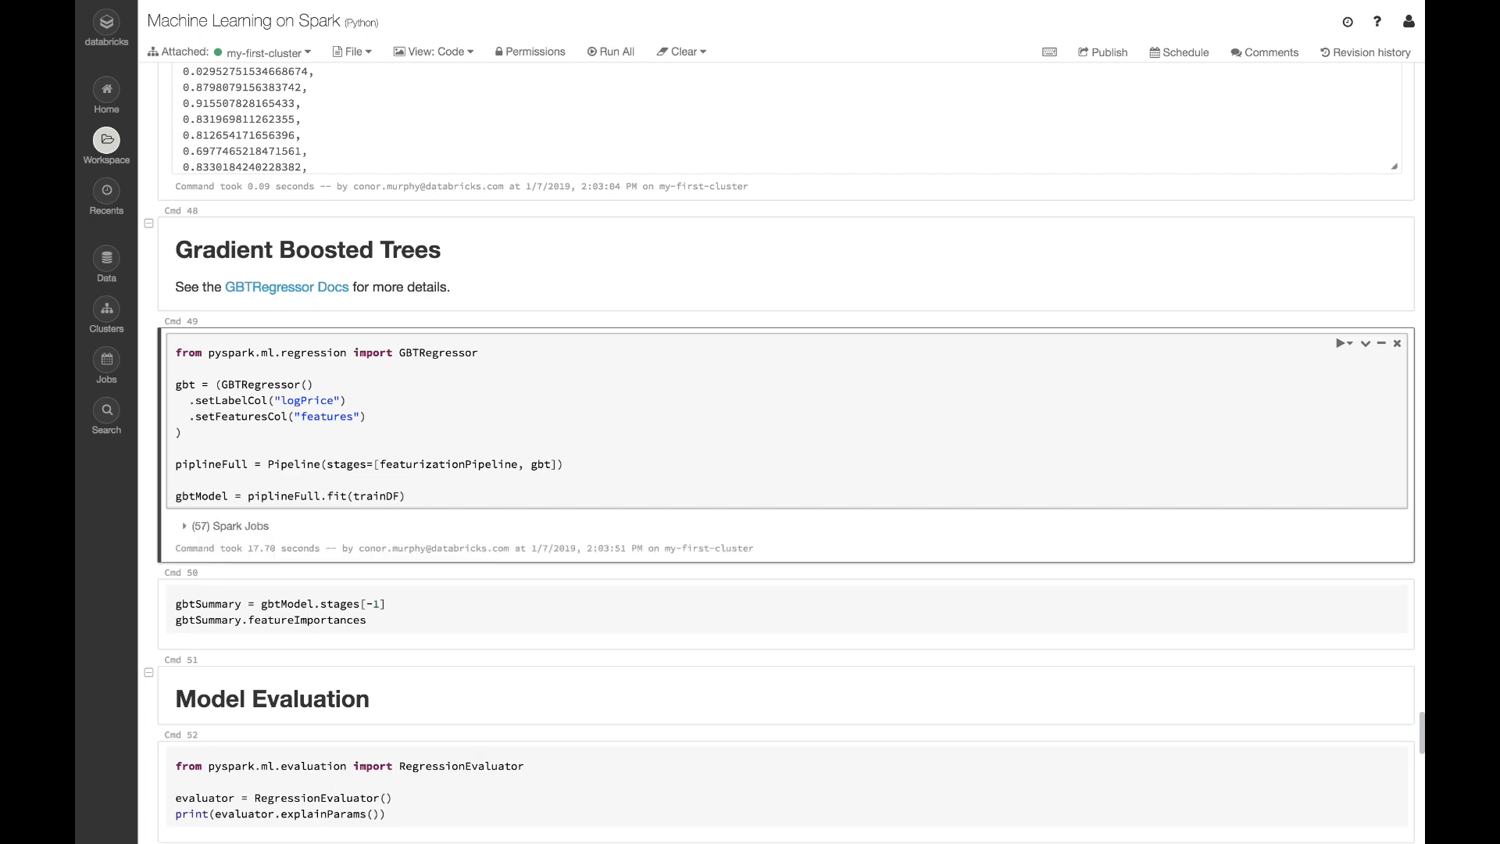
Show gbtSummary.featureImportances as a sparse vector of 107 weights
left_click(644, 610)
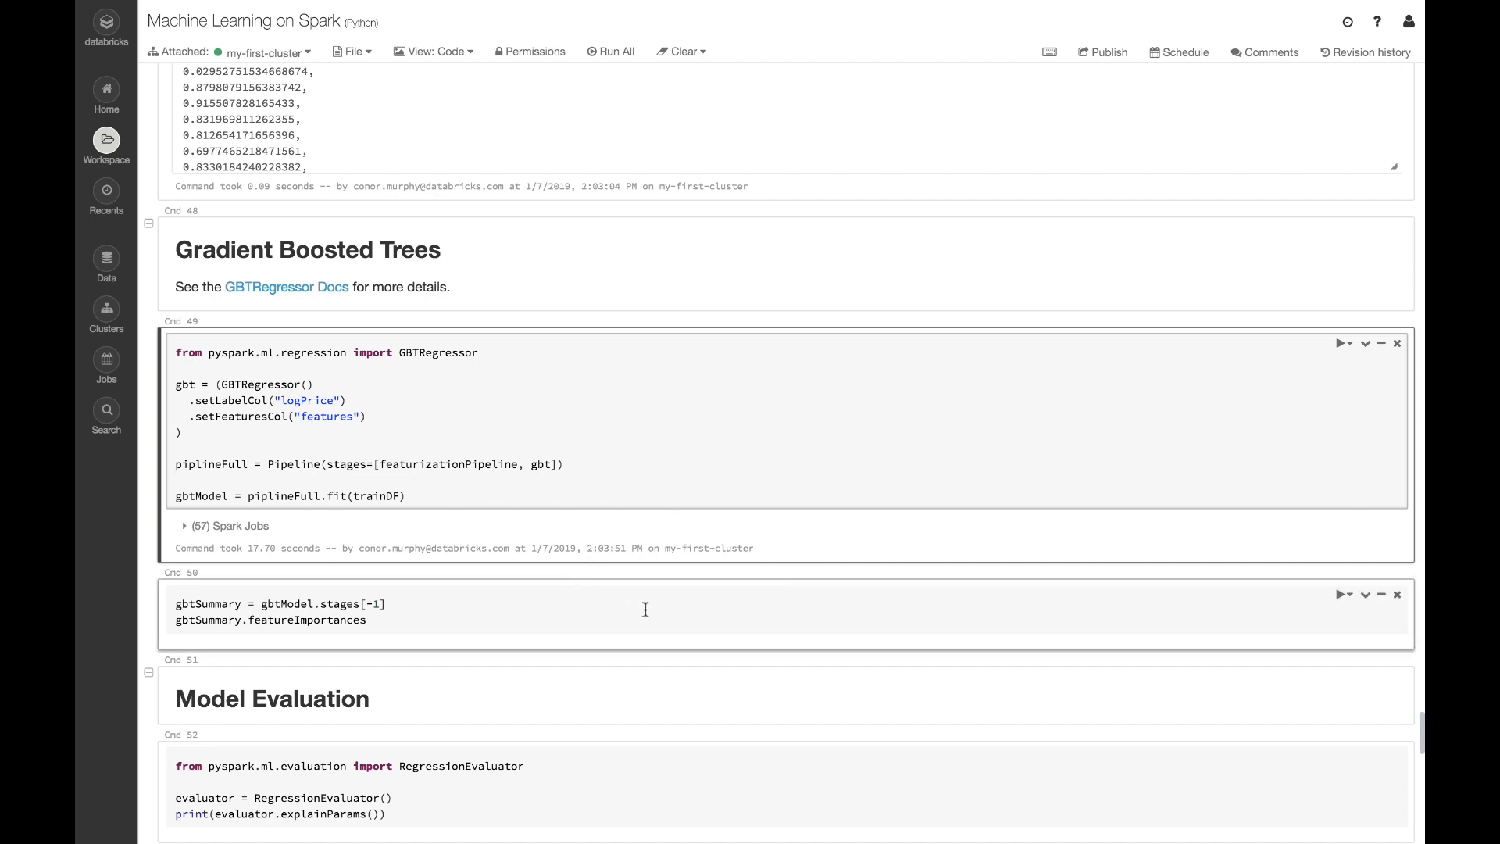
left_click(1343, 593)
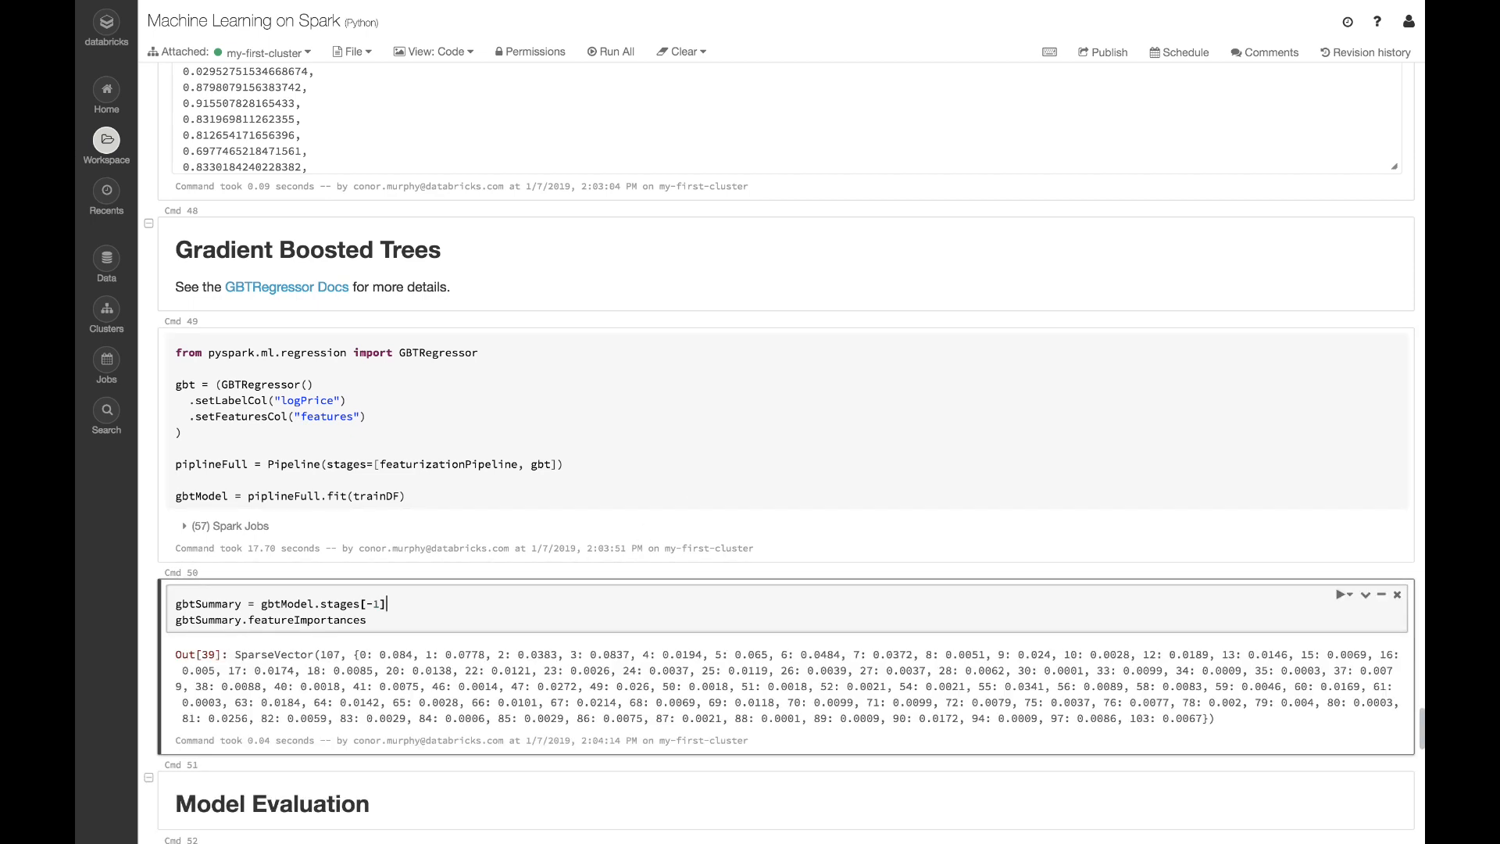
scroll("down", 3)
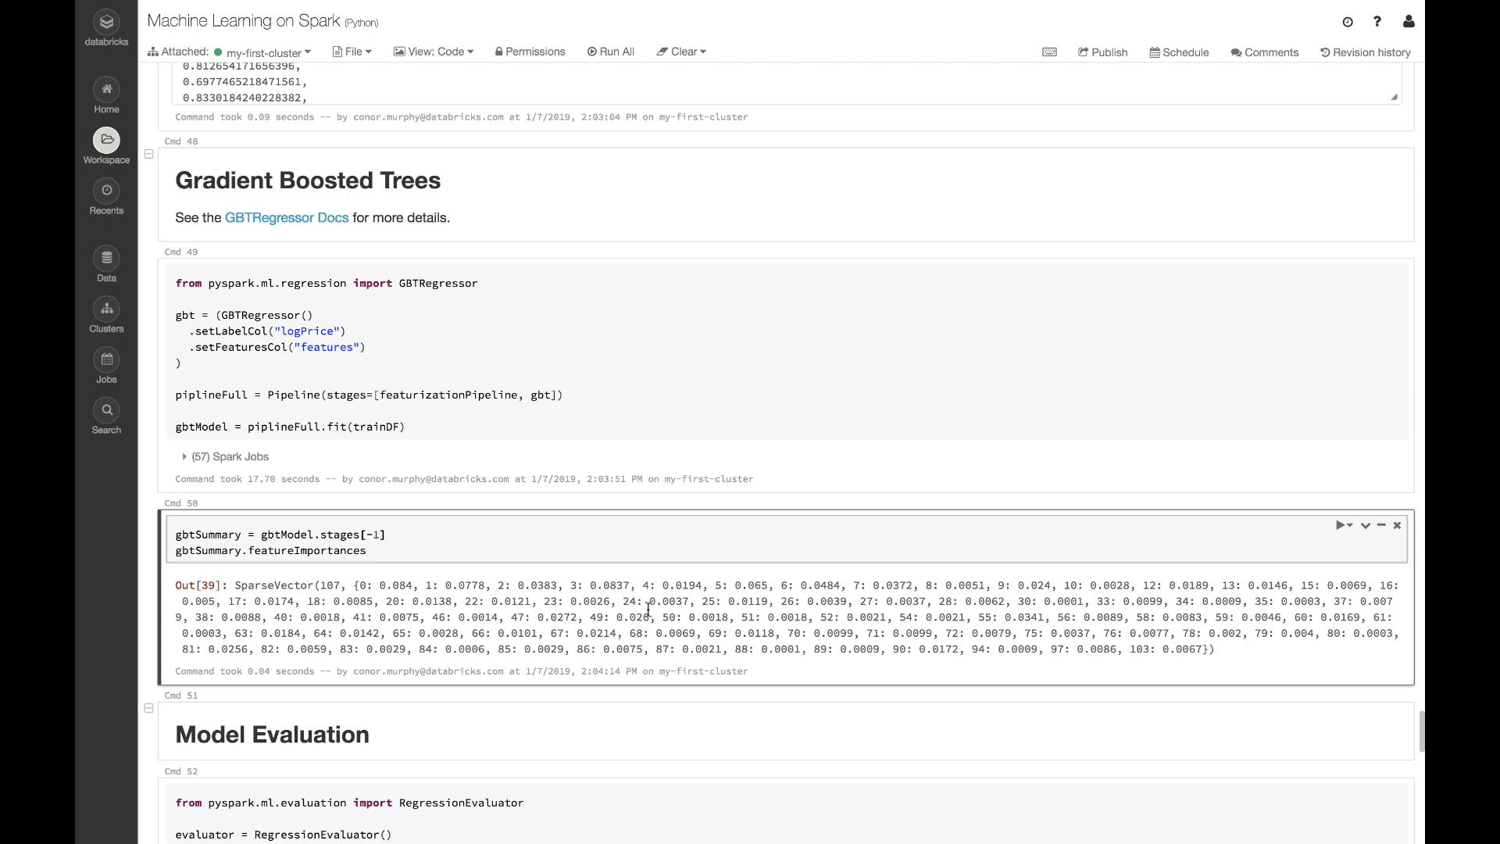
Build a RegressionEvaluator, print its metric options, and set logPrice label and prediction columns
scroll("down", 3)
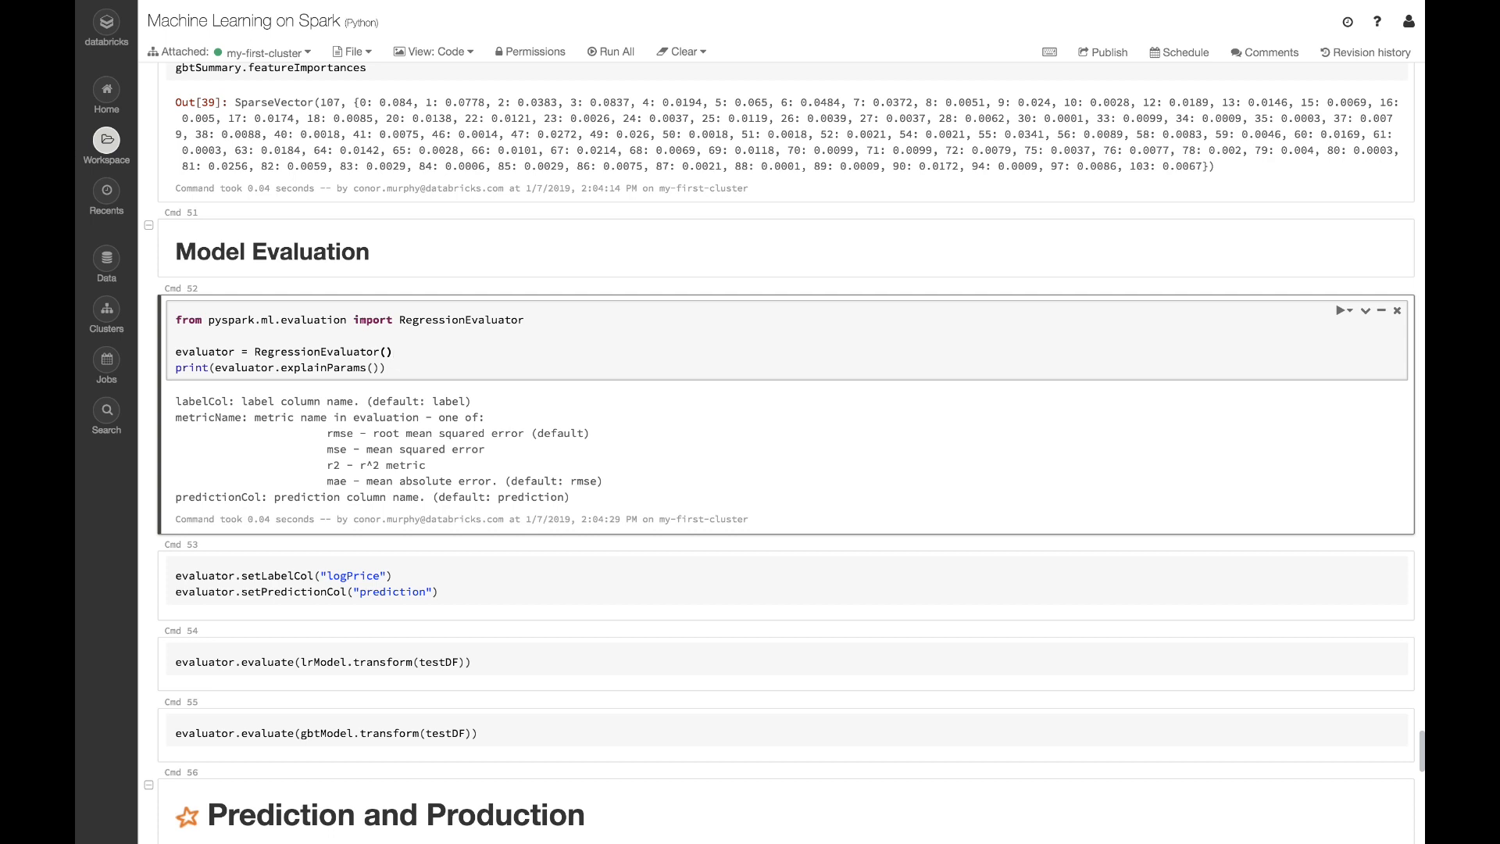
left_click(392, 350)
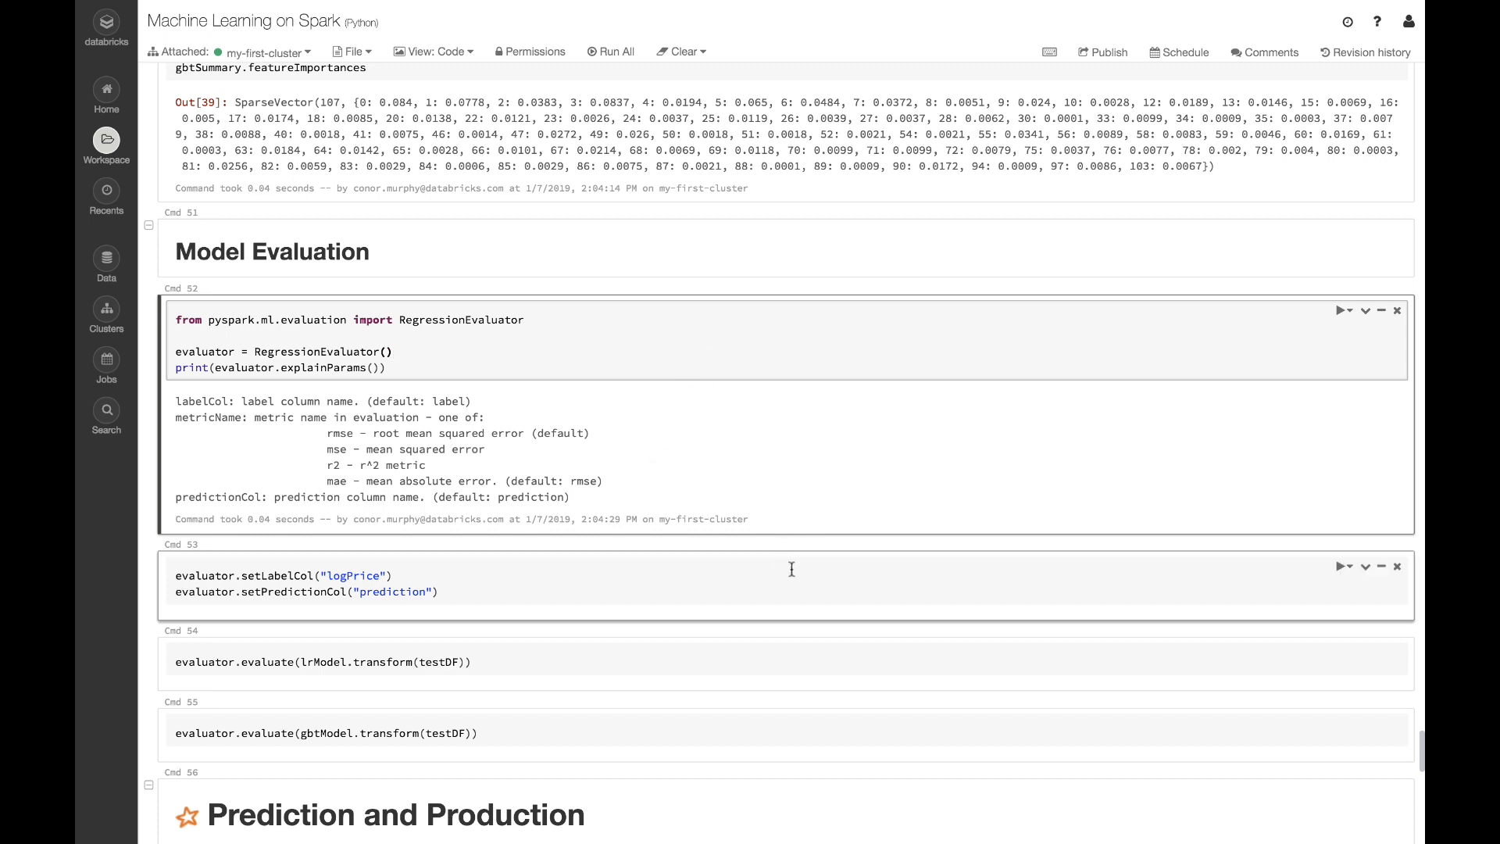
left_click(1342, 566)
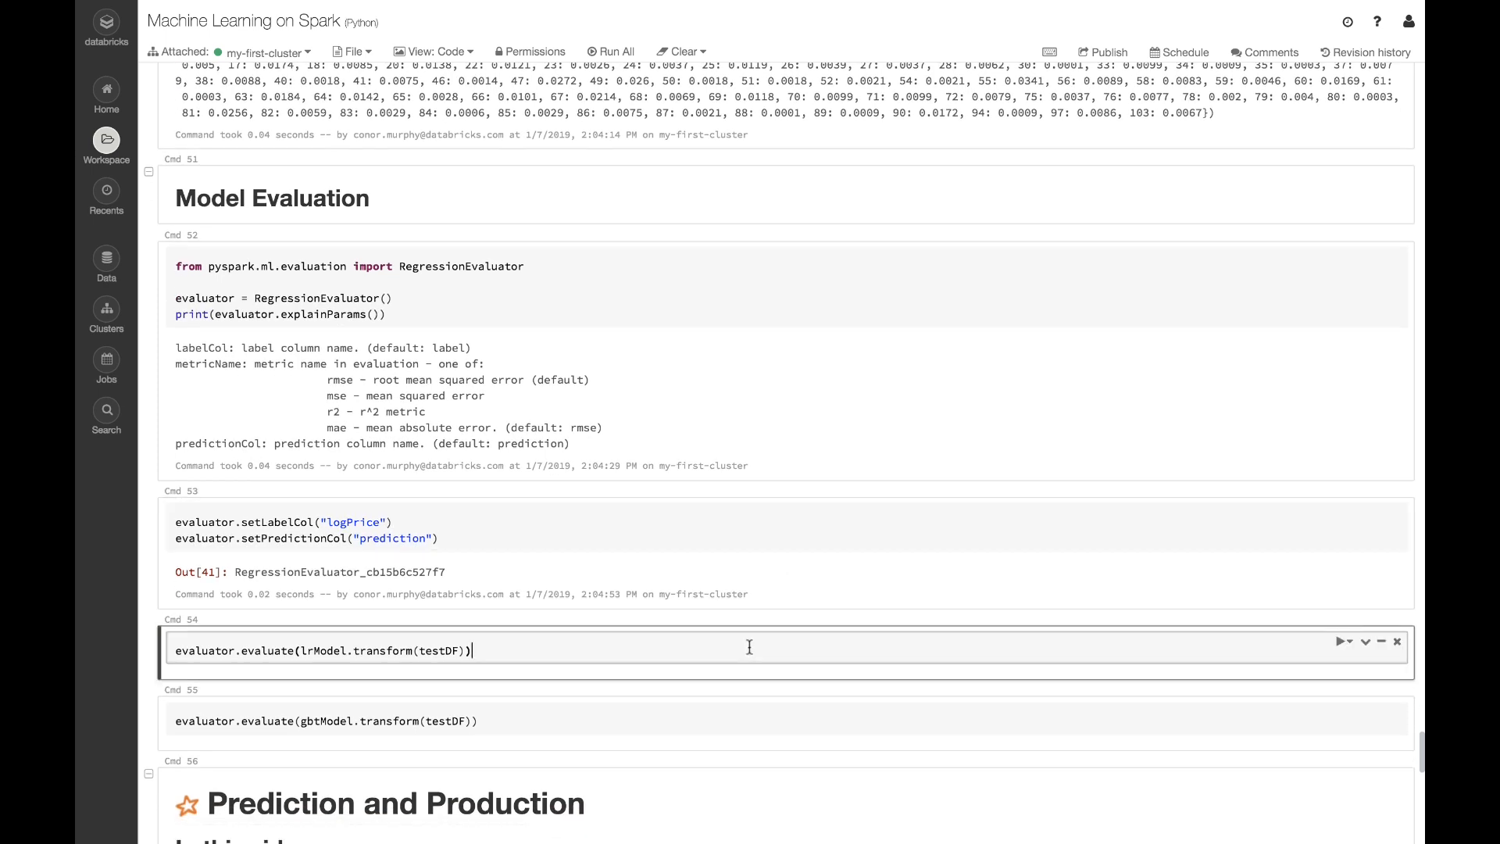
mouse_move(737, 706)
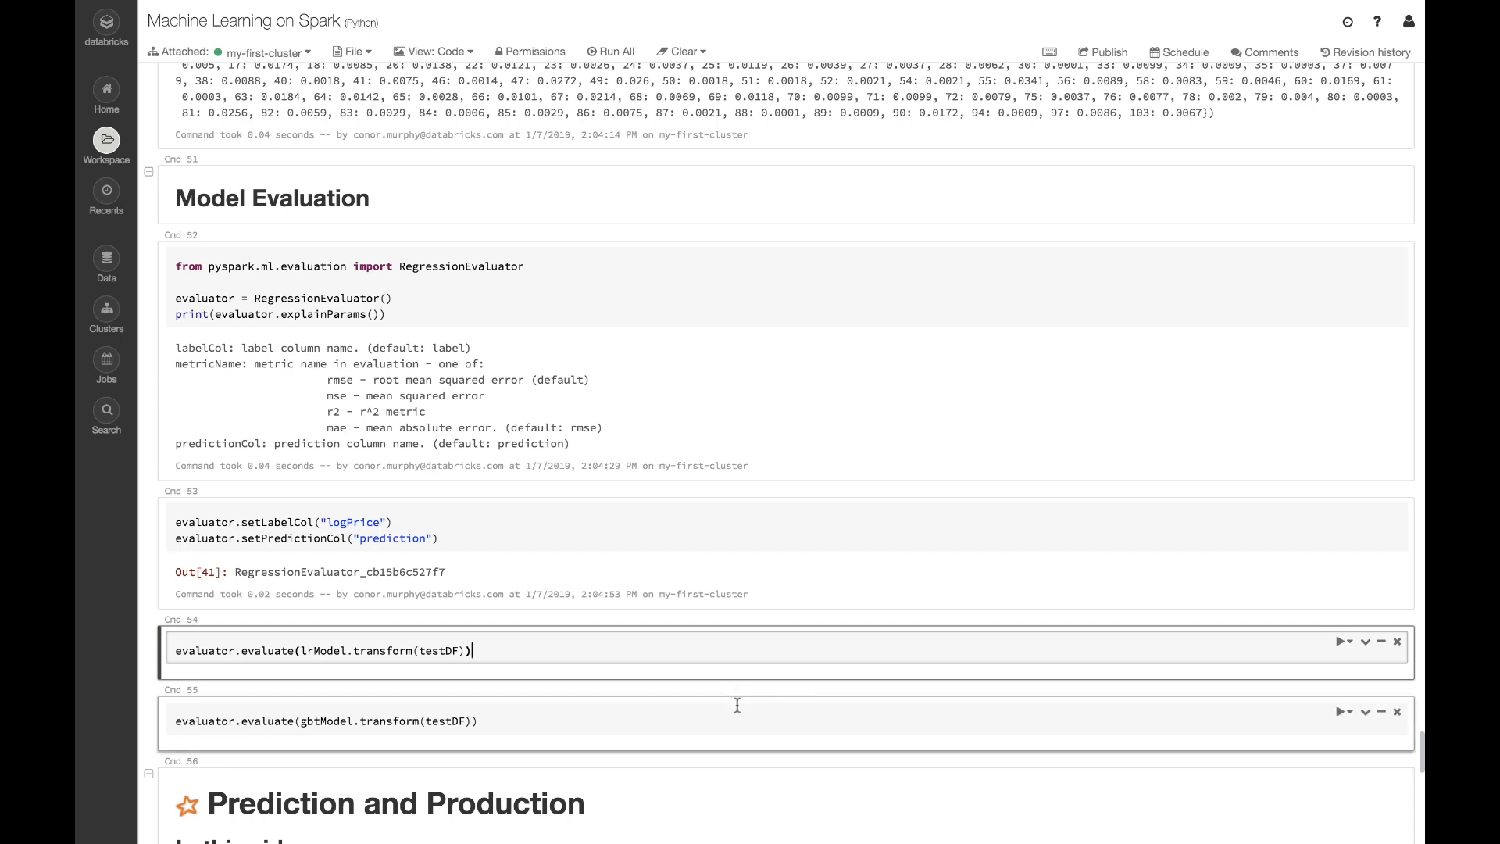
Evaluate lrModel (about 0.418) and gbtModel (about 0.396) on the test data
left_click(1341, 643)
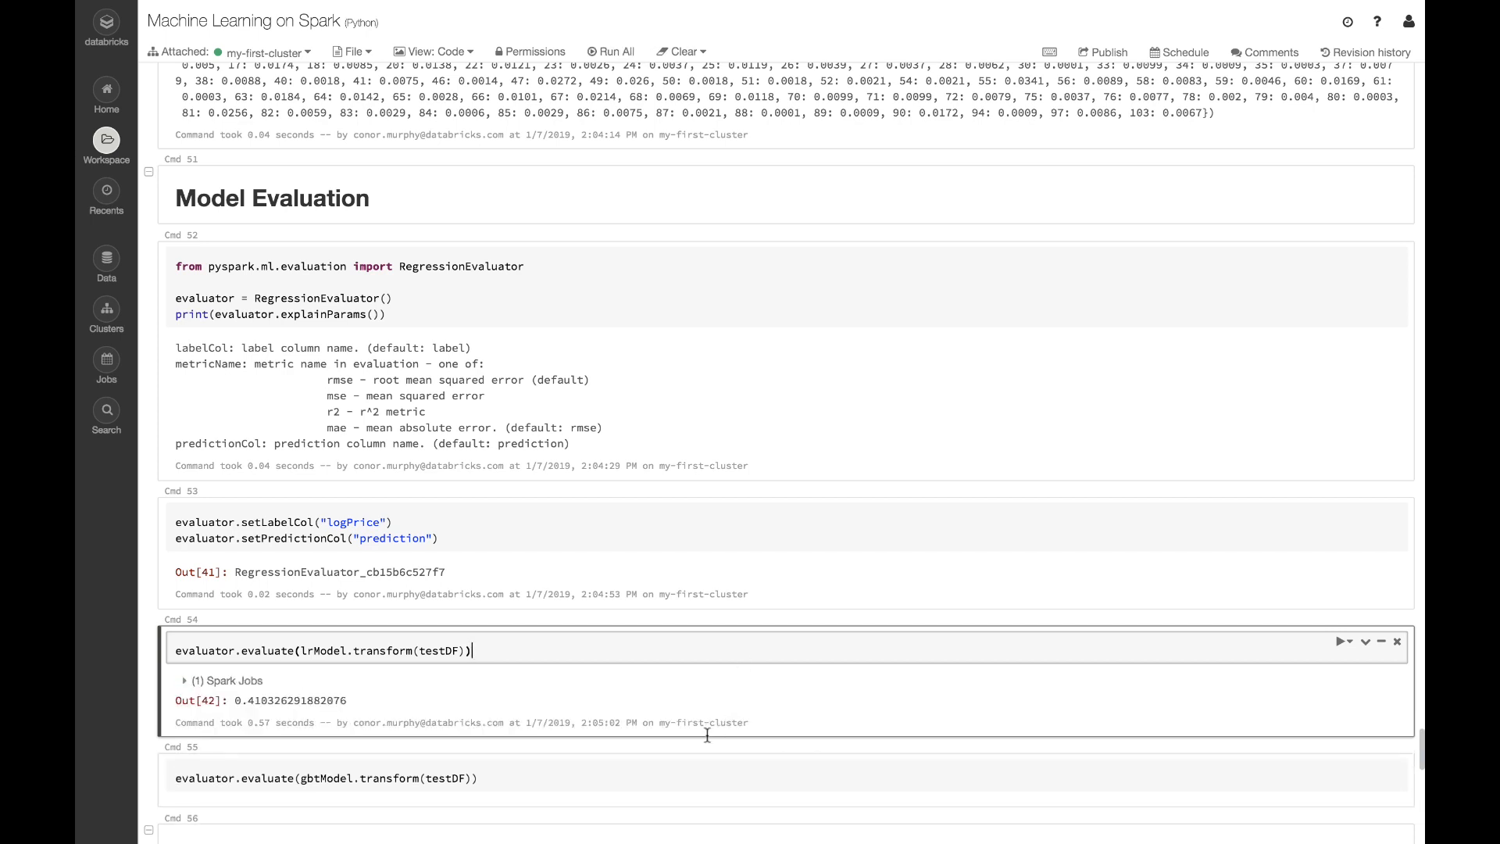
scroll("down", 3)
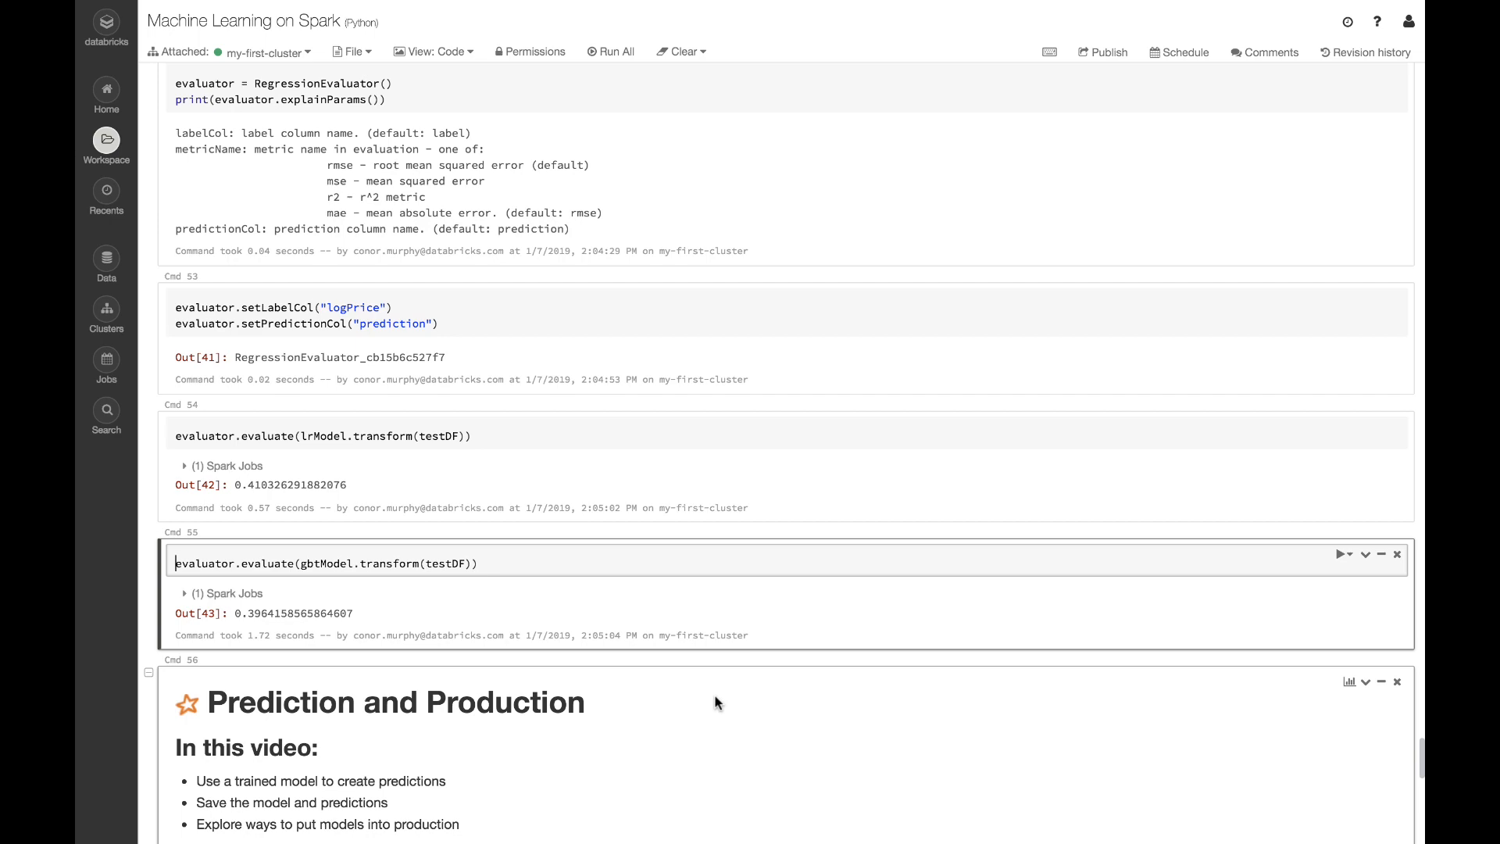
Compute predictionsDF with gbtModel.transform(testDF) and select the parquet save cell
scroll("down", 3)
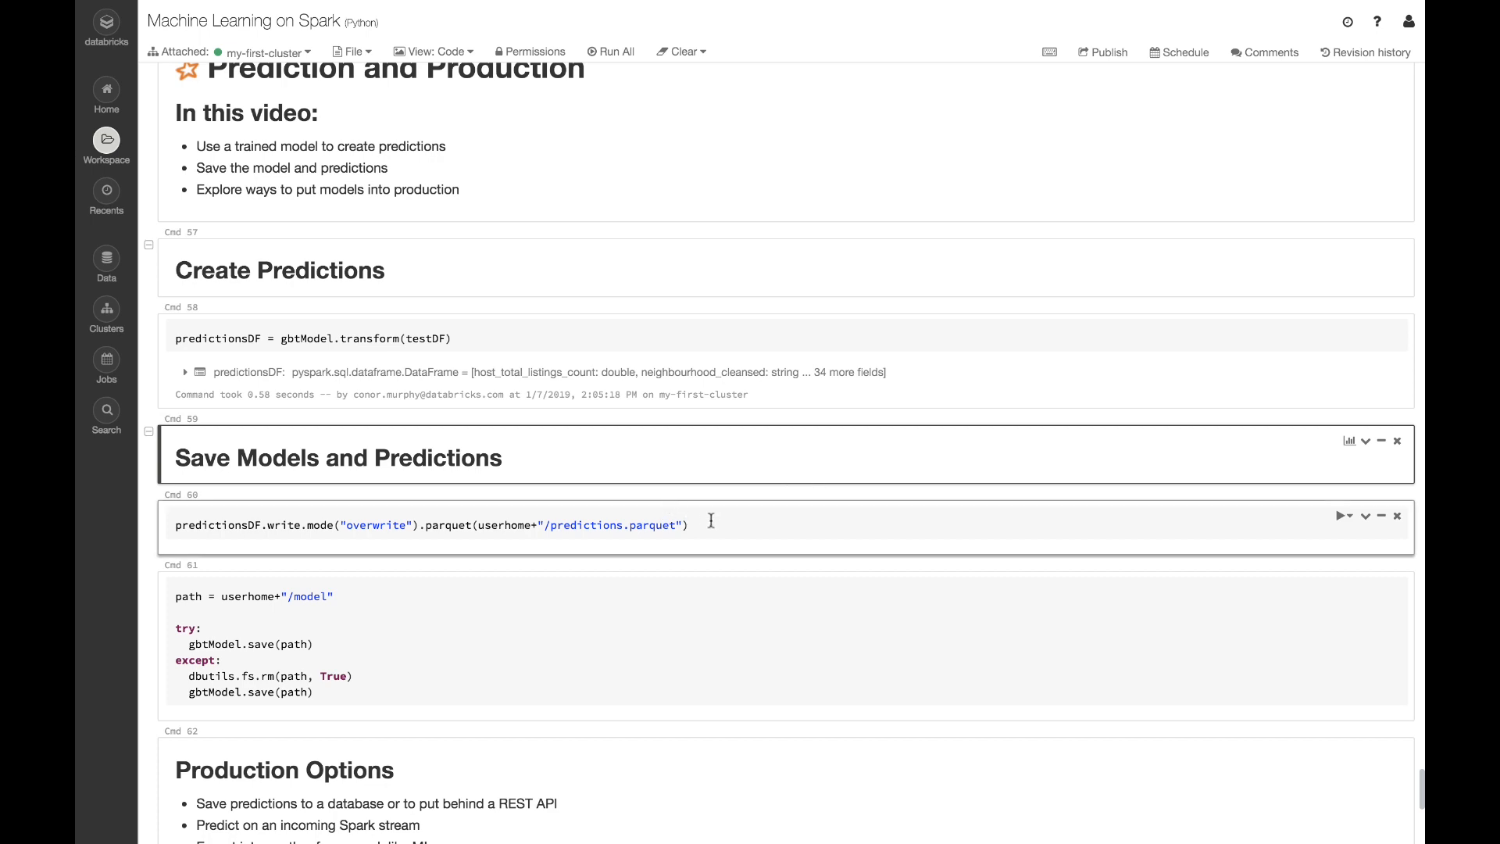
left_click(712, 525)
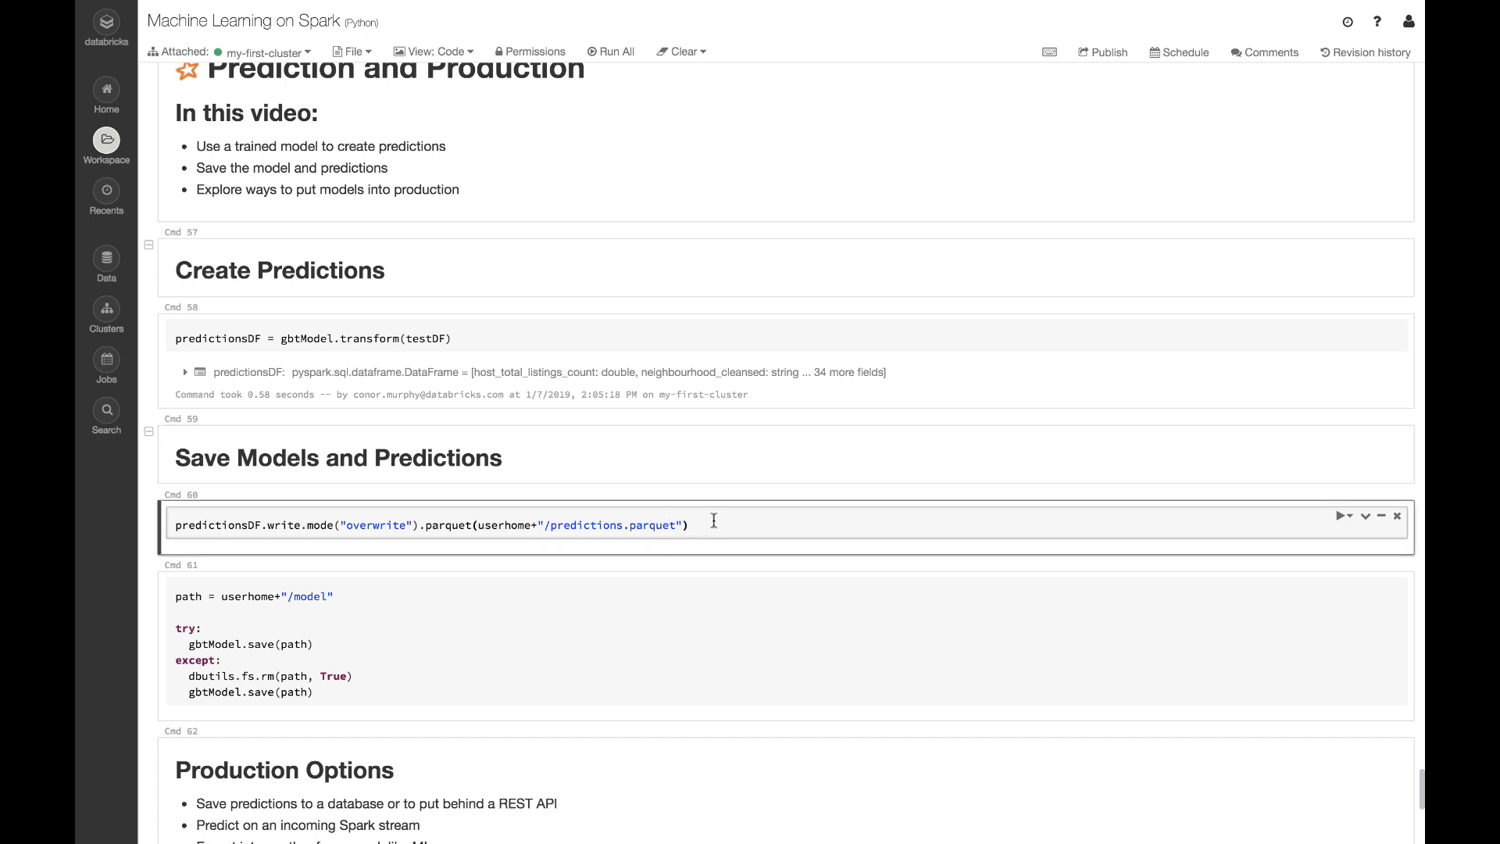